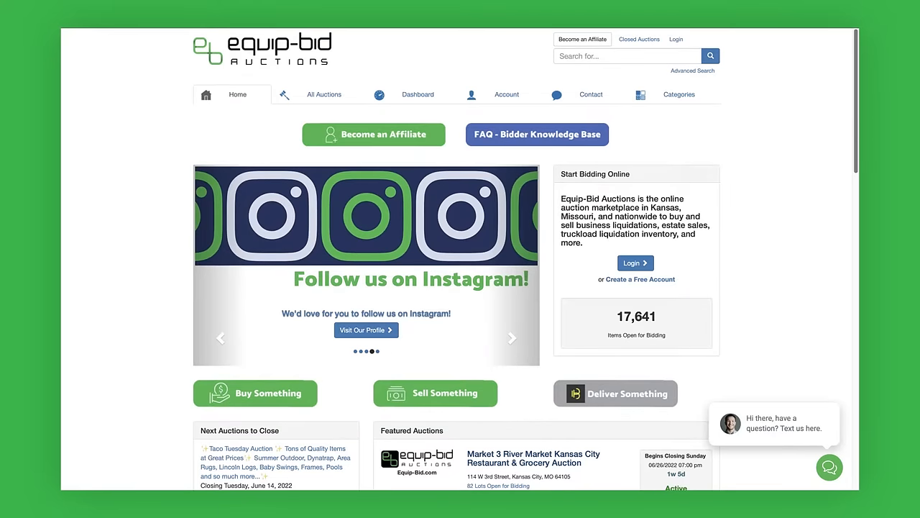
Step: Go to All Auctions and reach the login page offering new-account registration
click(324, 95)
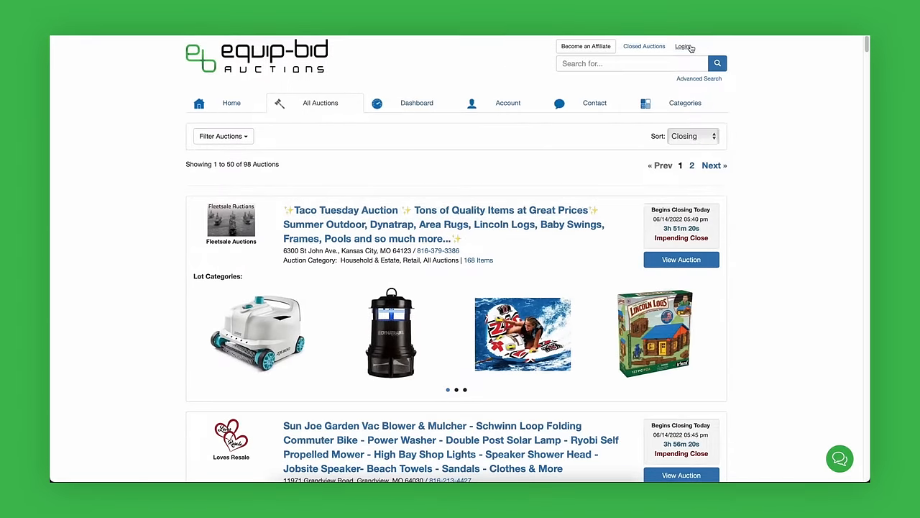
click(682, 46)
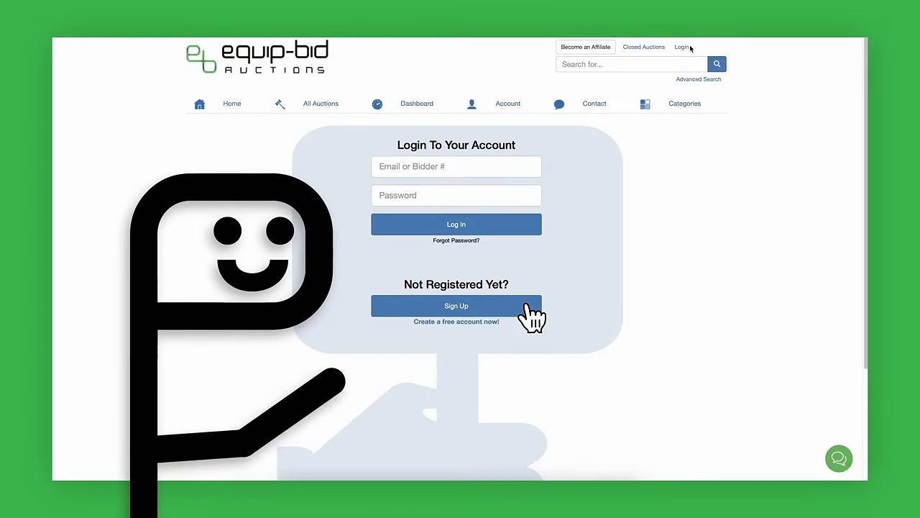
Step: Fill the Sign Up form, accept the Terms and Conditions and save the new bidder account
click(455, 305)
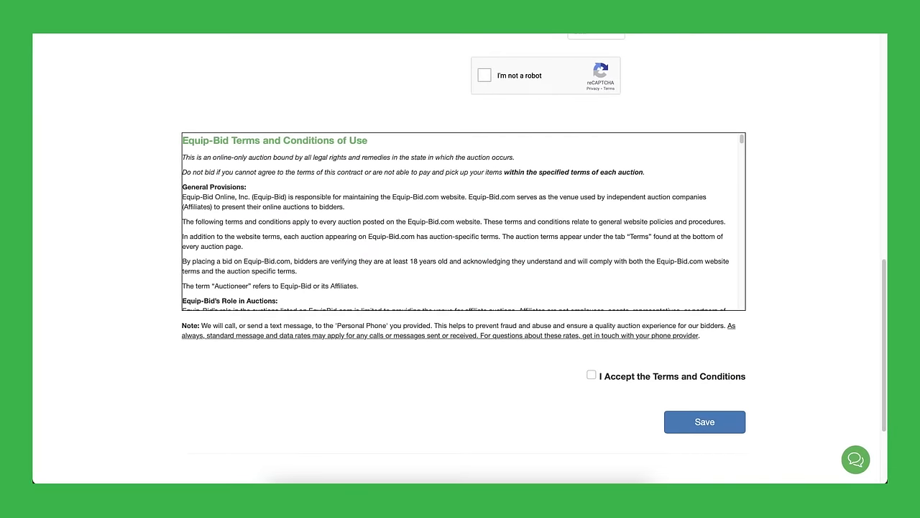
click(591, 373)
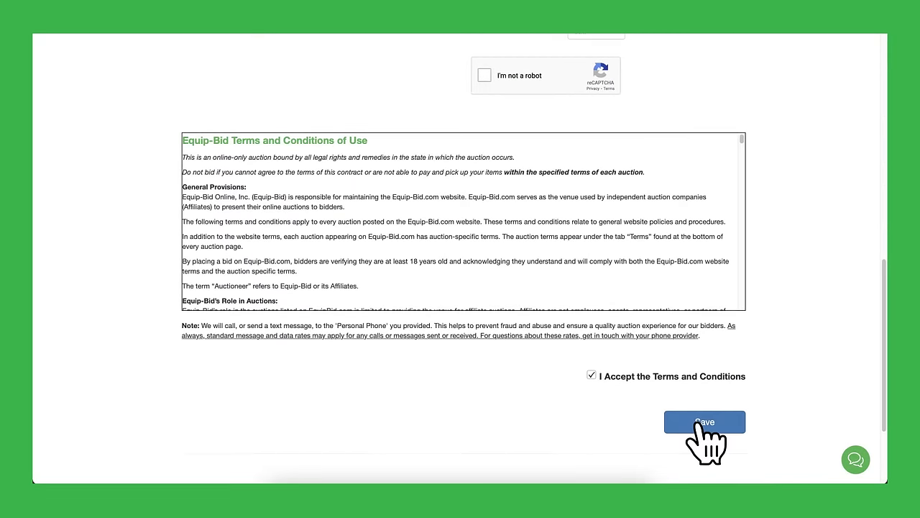
click(705, 422)
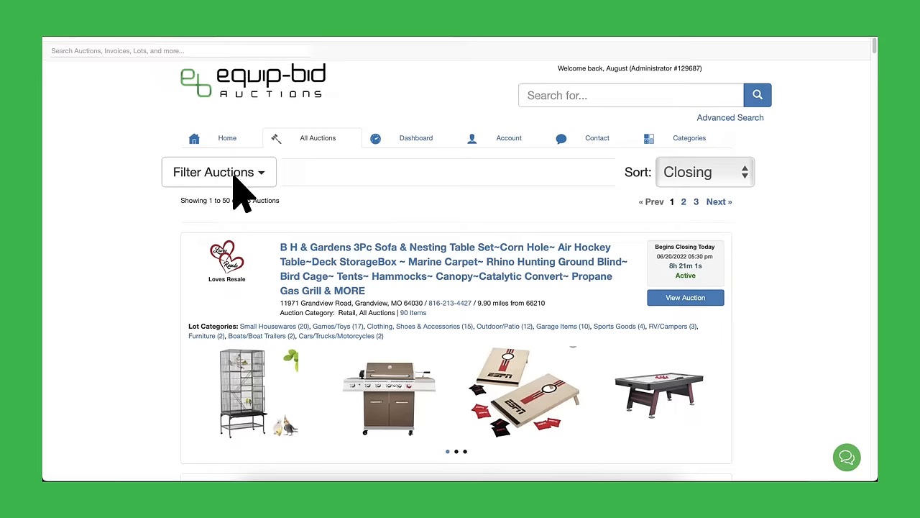
Step: View the 2020 Silver Eagle one-ounce silver dollar lot's bidding page from the auctions list
click(219, 172)
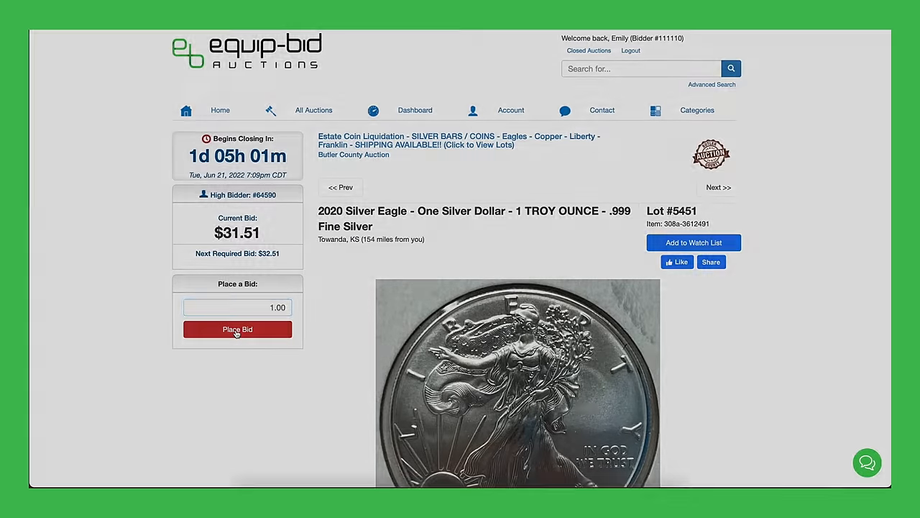
Step: Place a bid on the silver dollar, agree to the Auction Terms and Conditions and read through them
click(237, 328)
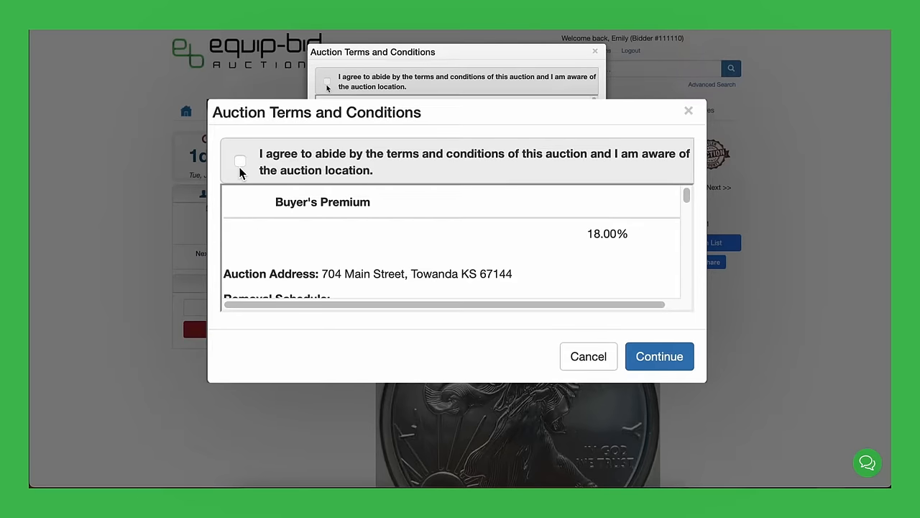
click(240, 161)
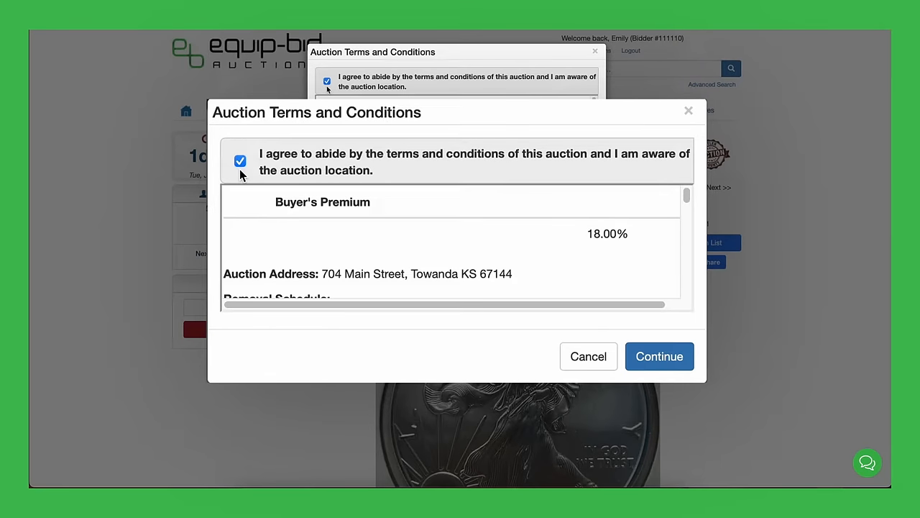
scroll(down, 3)
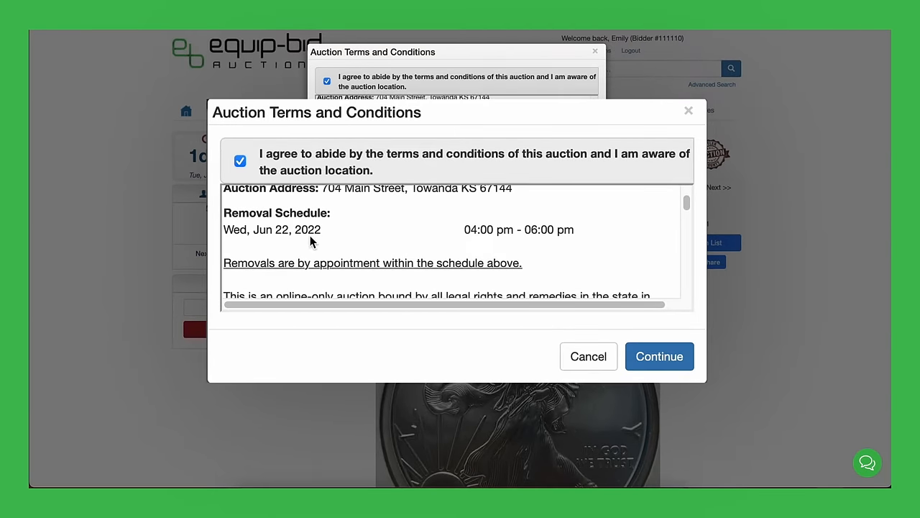
scroll(down, 3)
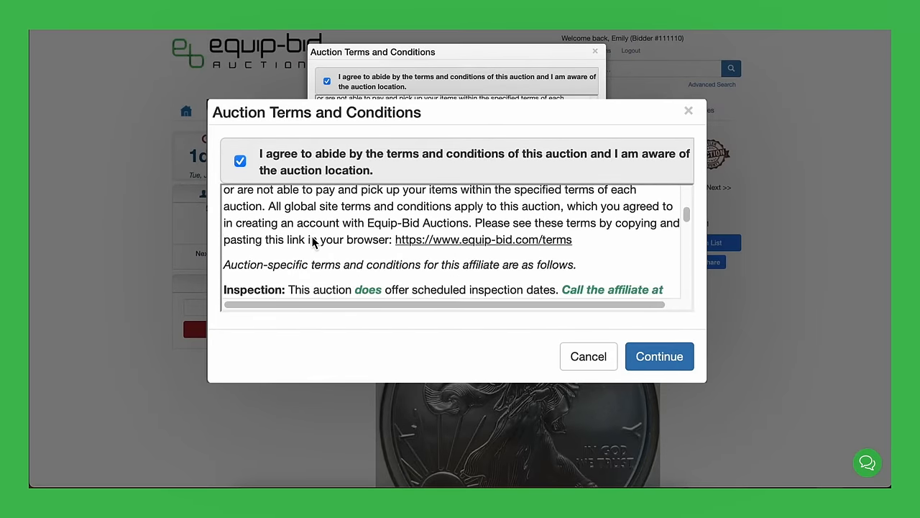
scroll(down, 3)
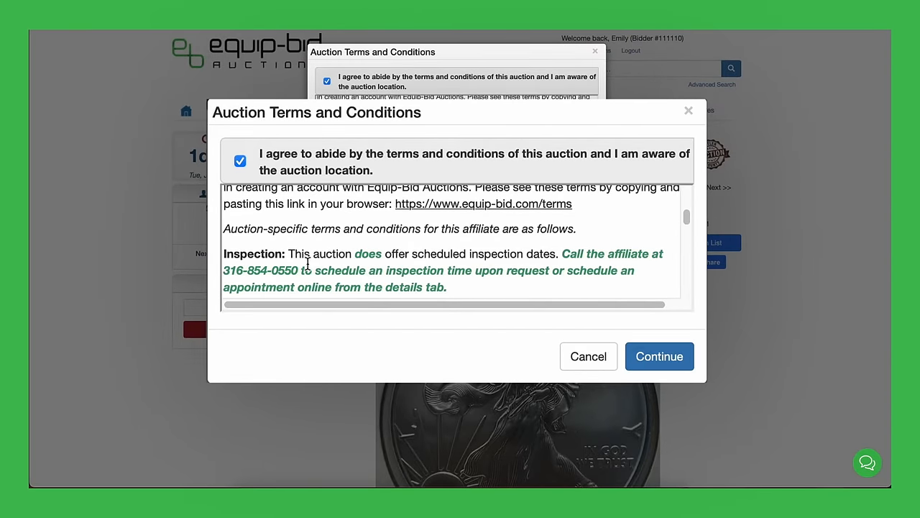
scroll(down, 3)
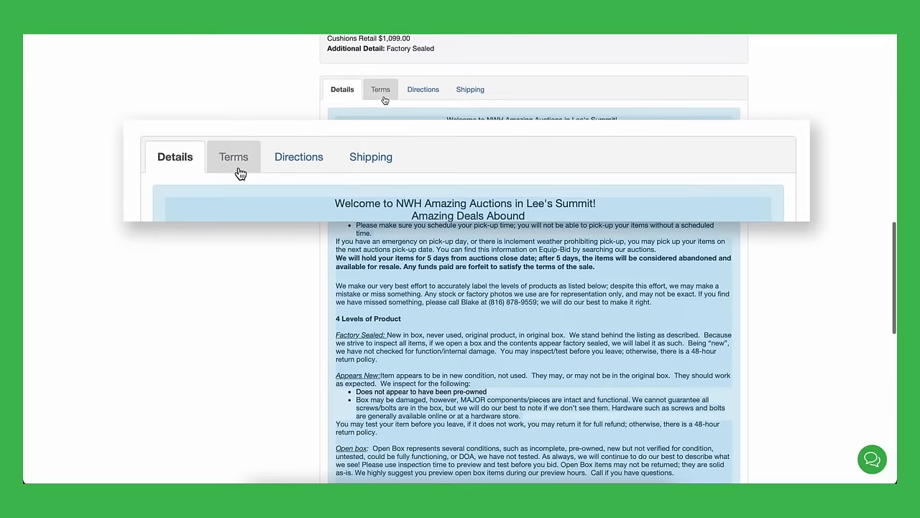
click(232, 156)
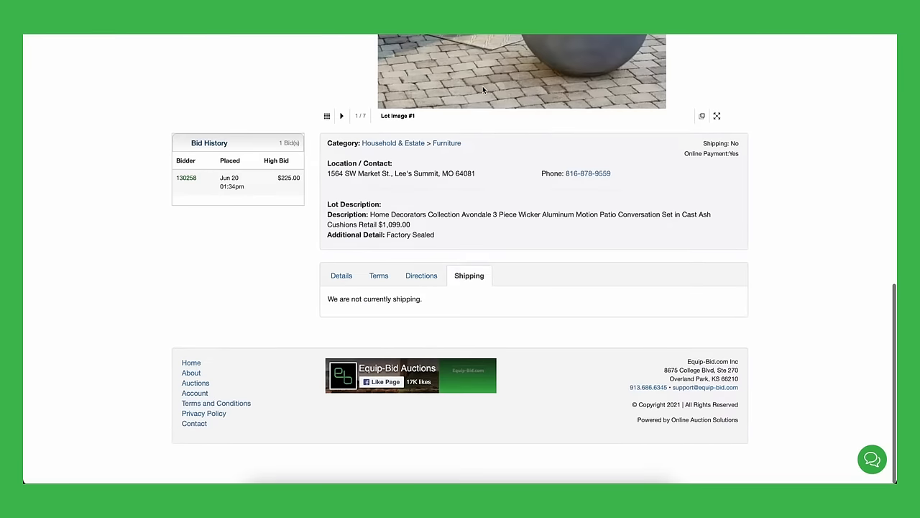
click(342, 276)
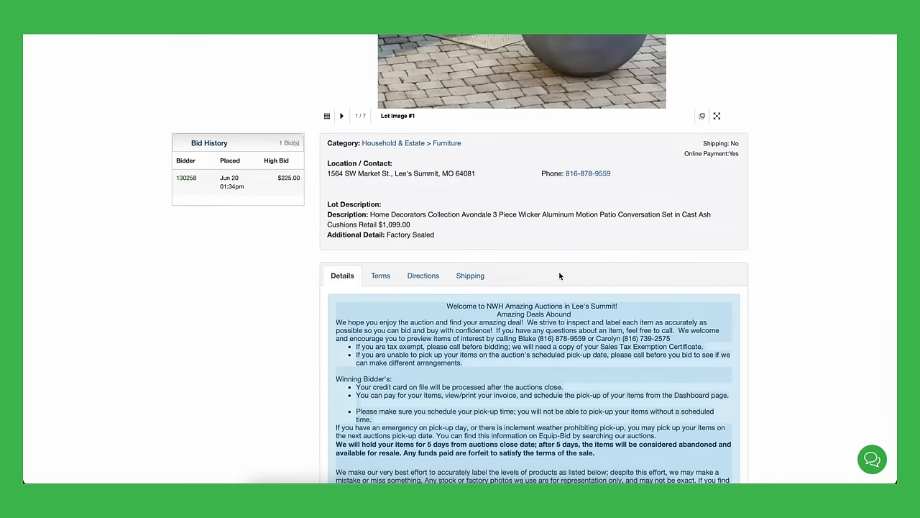
scroll(down, 3)
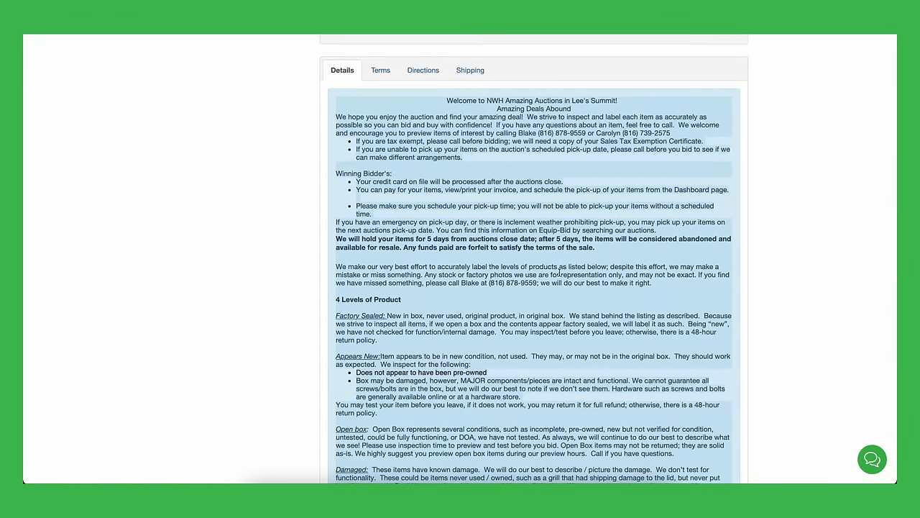
scroll(down, 3)
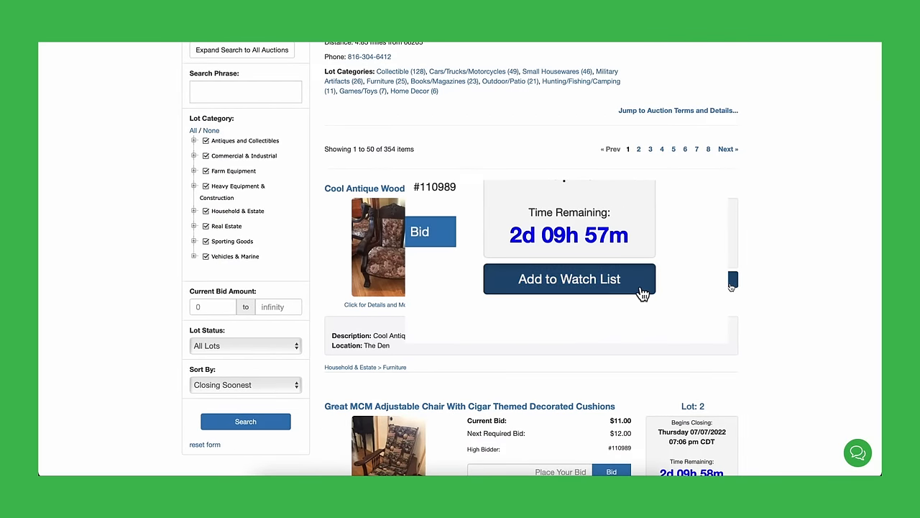
Step: Add the carved lion chair to the watch list and confirm it under Dashboard Watched Lots
click(569, 279)
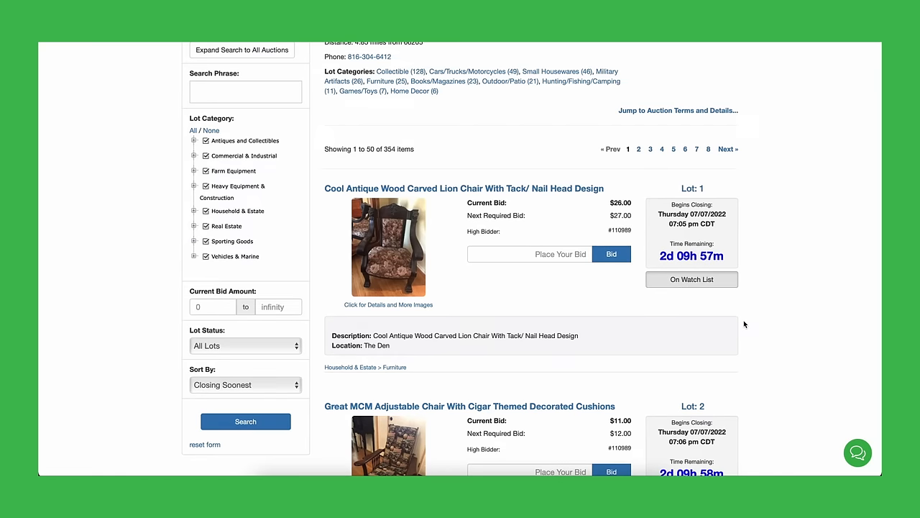
click(417, 118)
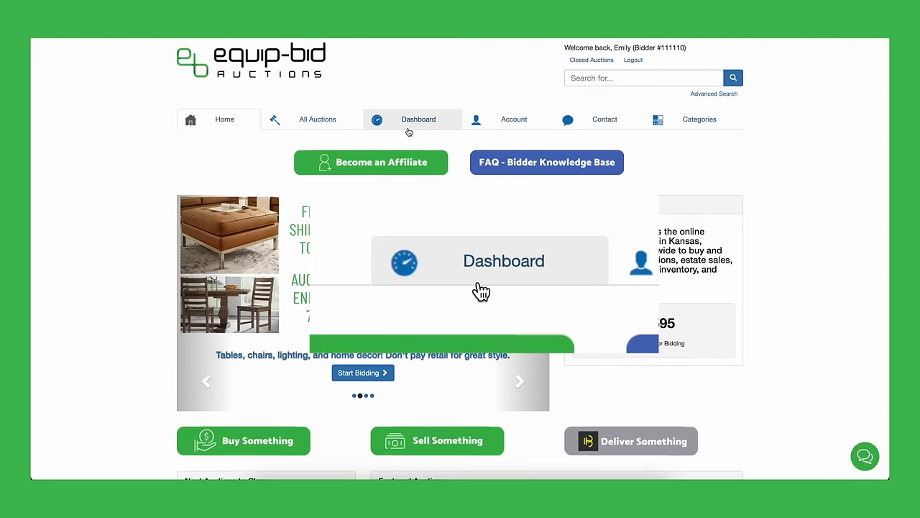
click(417, 118)
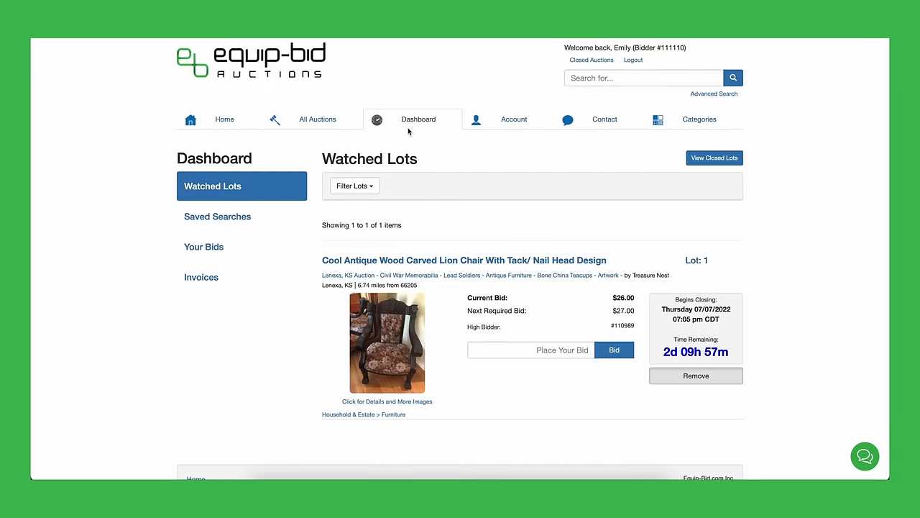
click(201, 276)
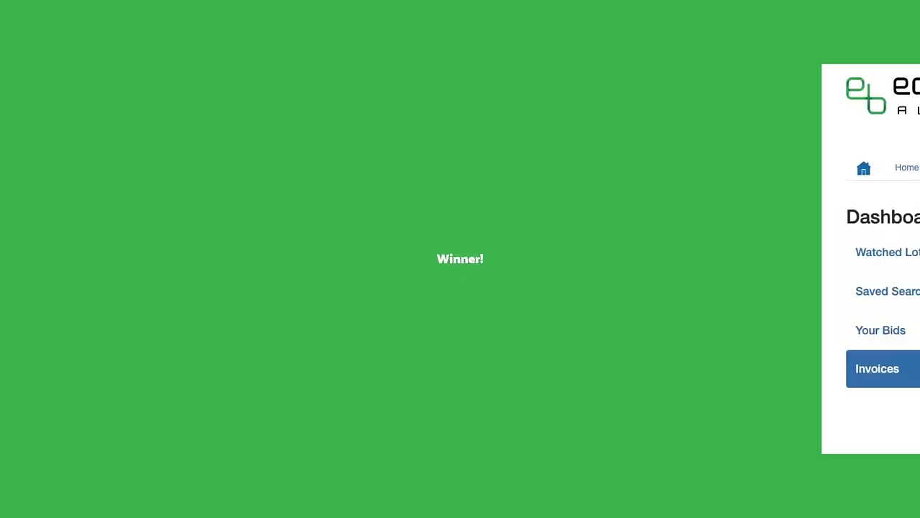